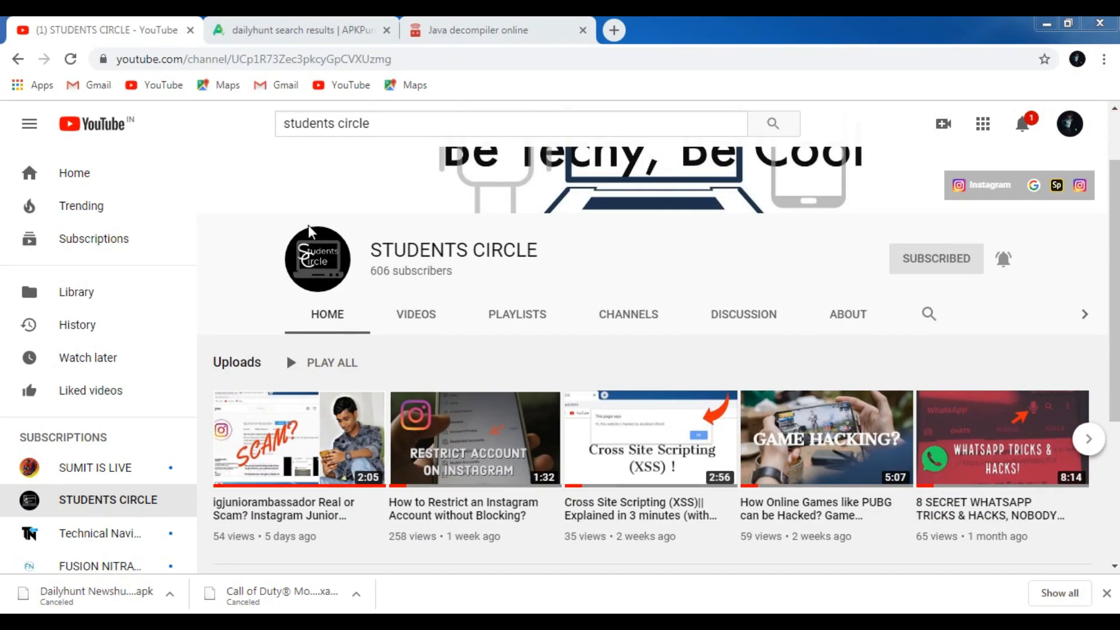
mouse_move(909, 259)
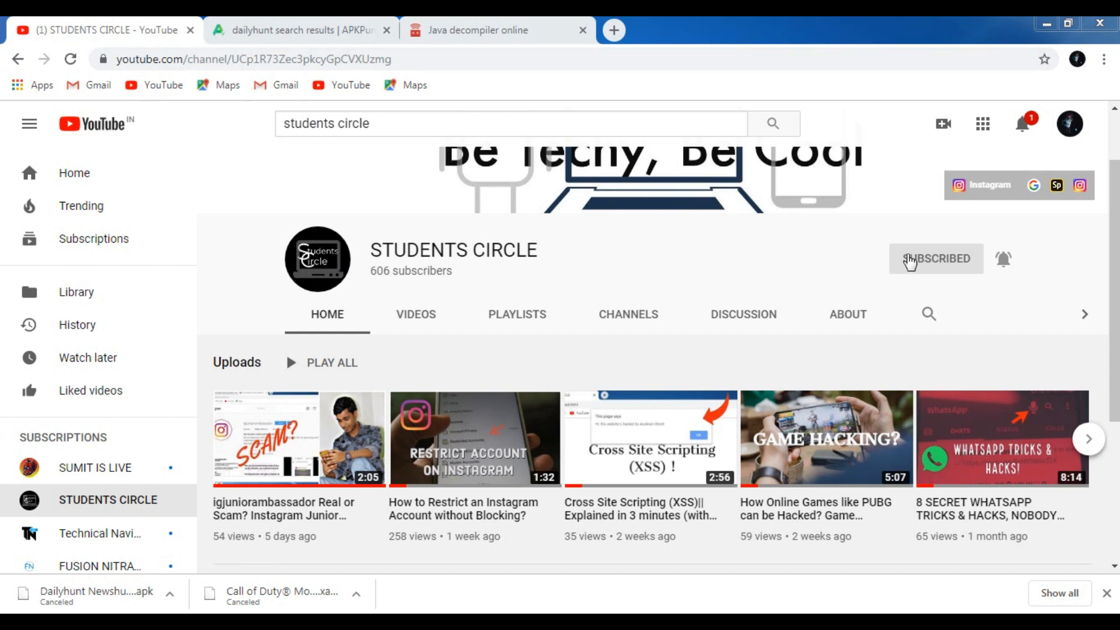
- Show the STUDENTS CIRCLE channel's Videos list and browse down to older uploads
click(416, 314)
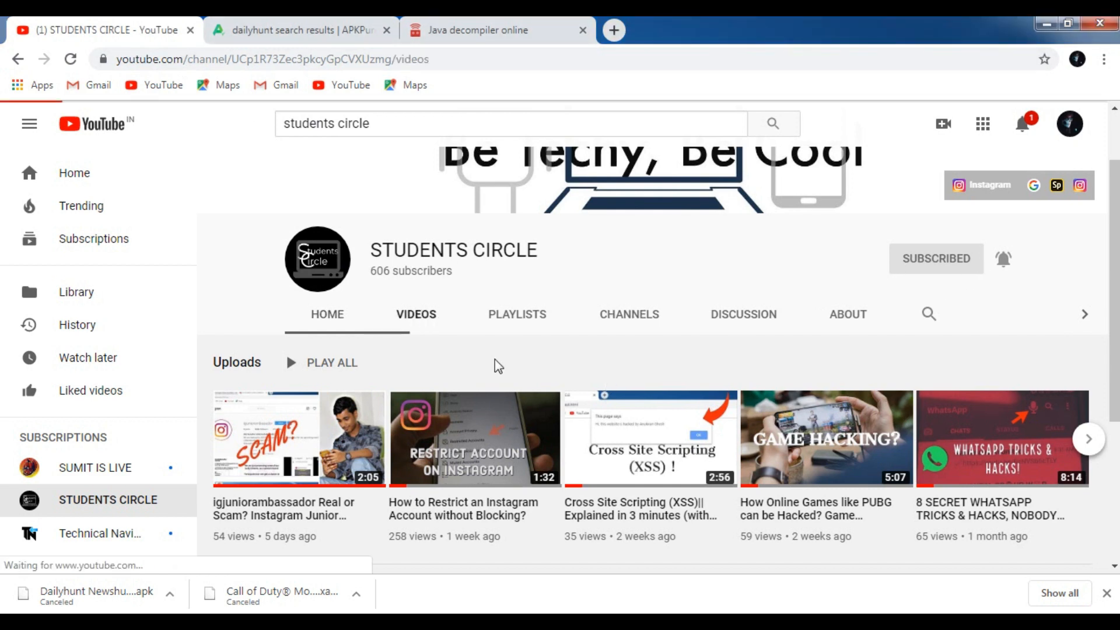
scroll(up, 3)
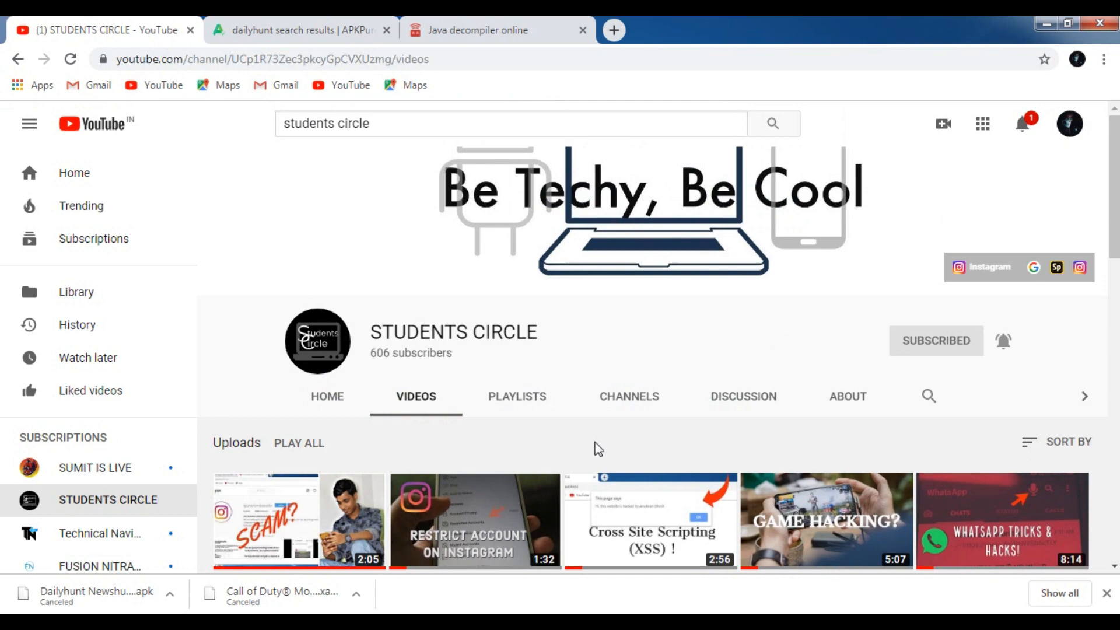
scroll(down, 3)
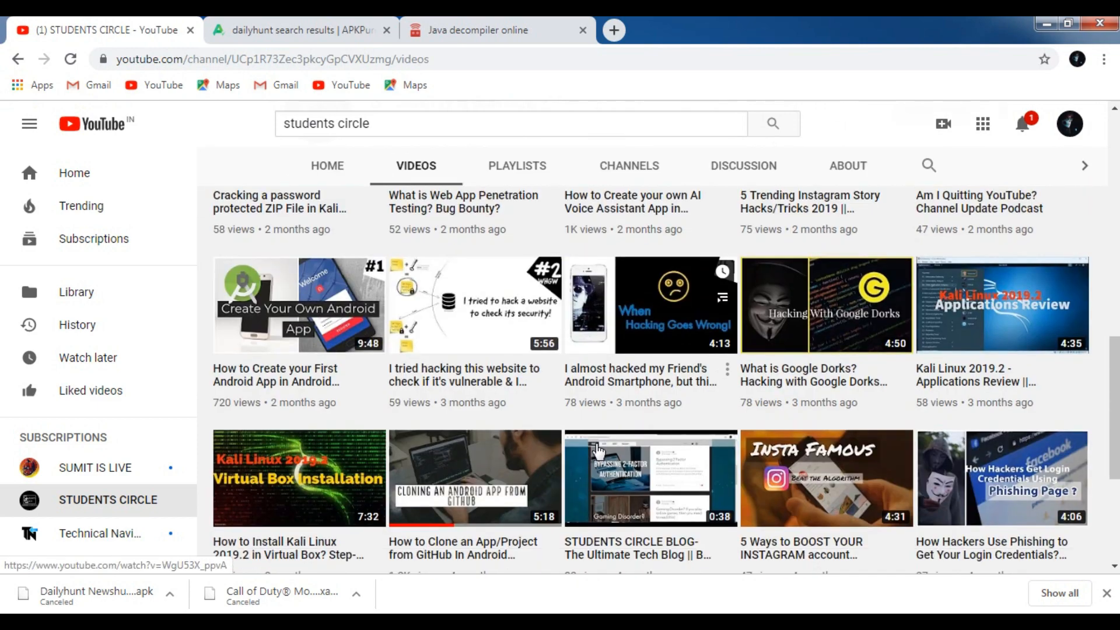
scroll(down, 3)
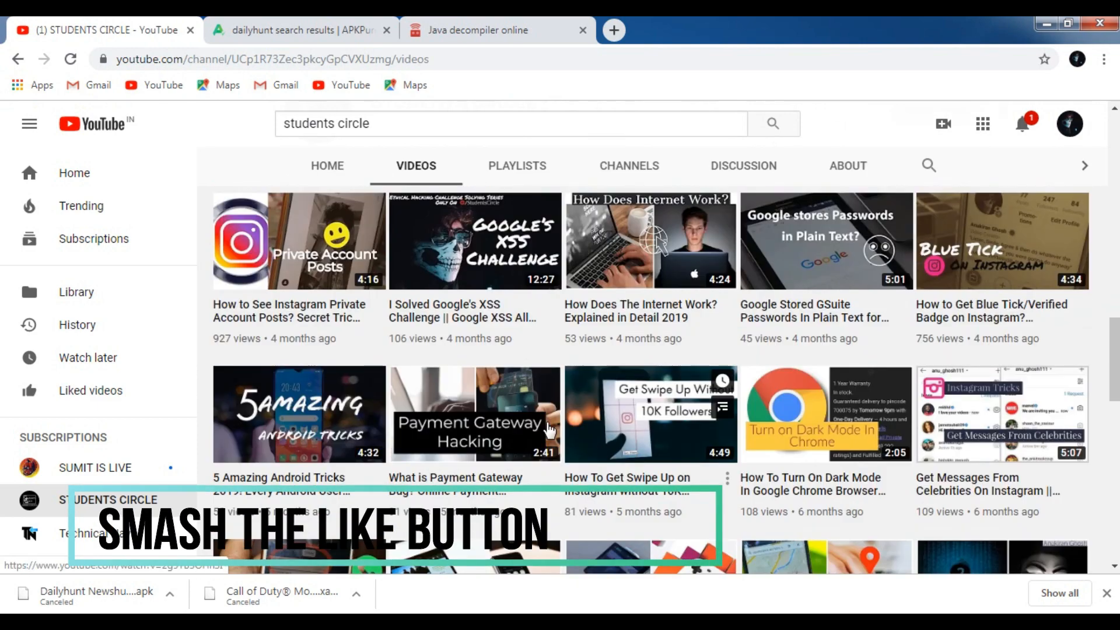
- Switch from the Dailyhunt search results to the online Java decompiler page
click(299, 31)
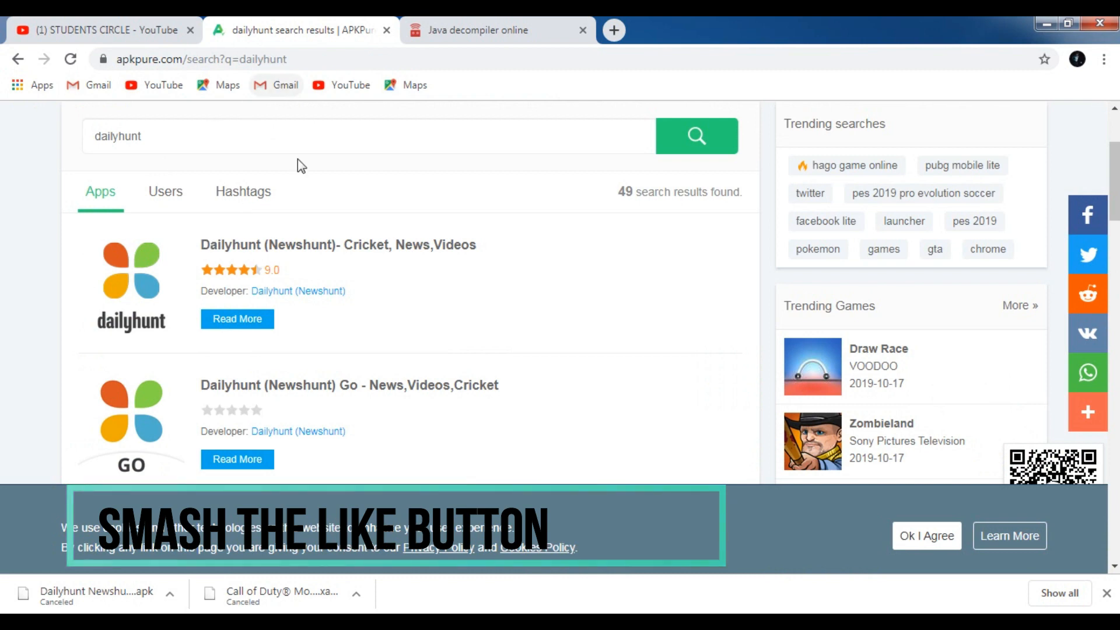
scroll(up, 3)
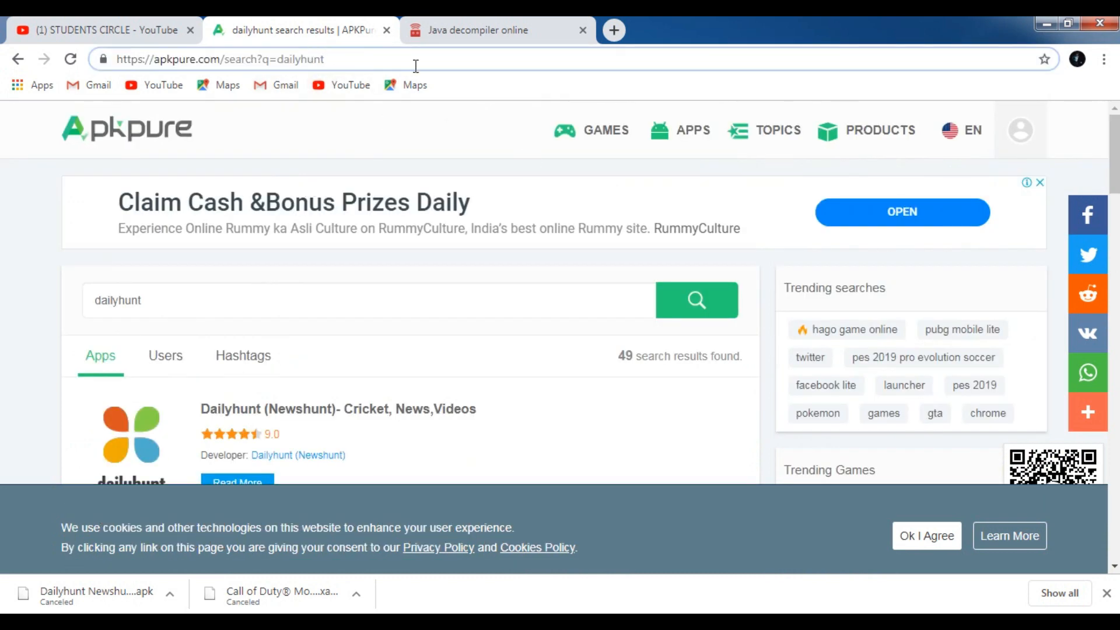
click(477, 30)
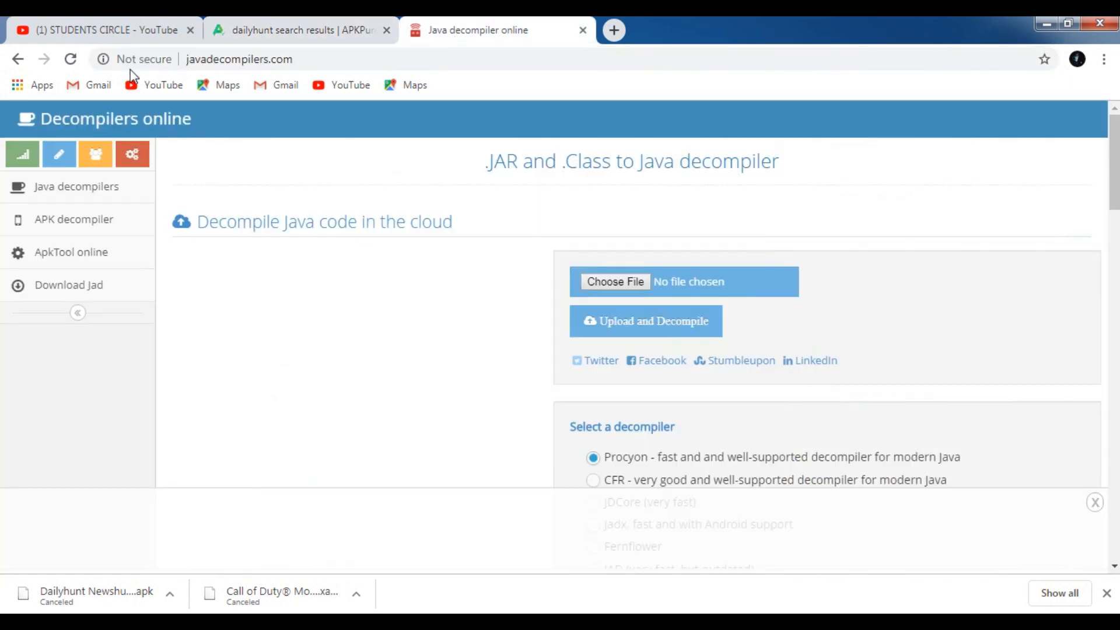
mouse_move(231, 352)
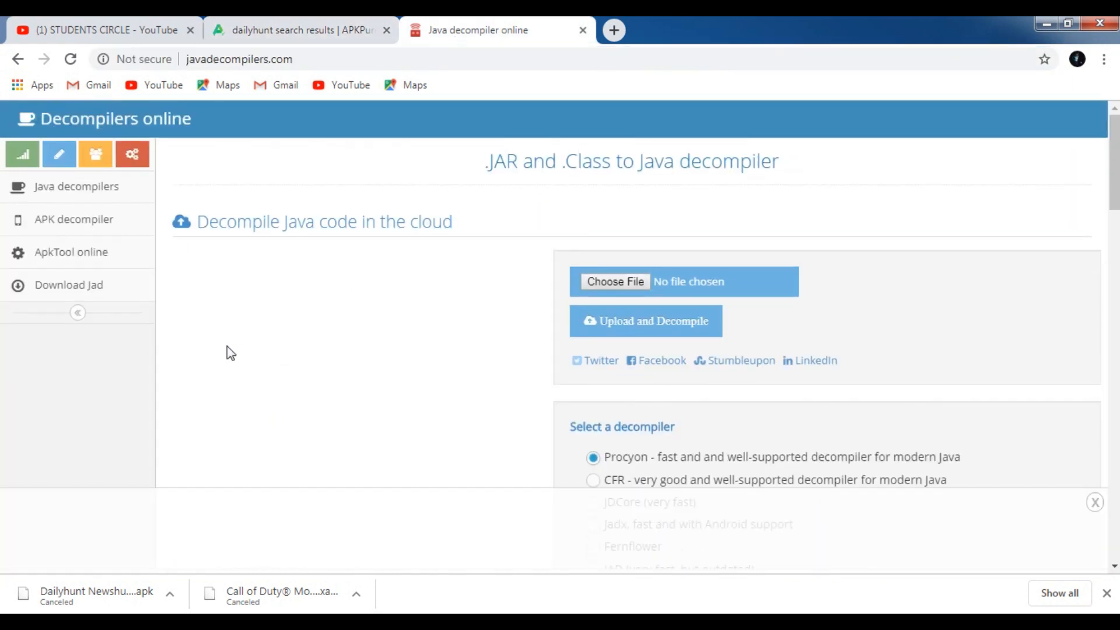
double_click(365, 222)
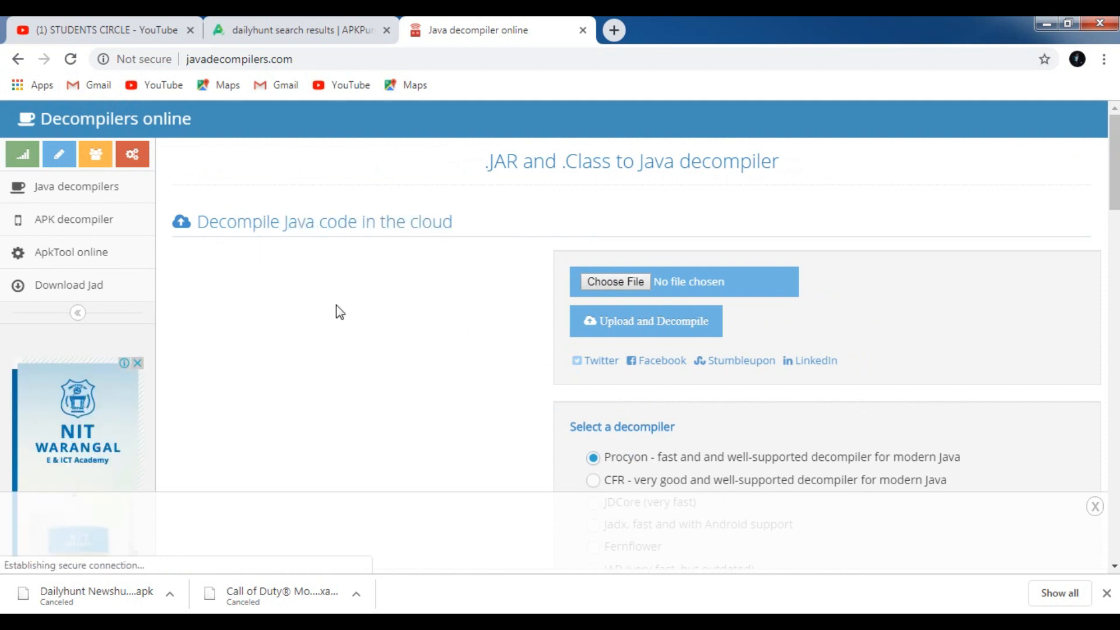
- Choose Jadx, the decompiler with Android support, under Select a decompiler
scroll(down, 3)
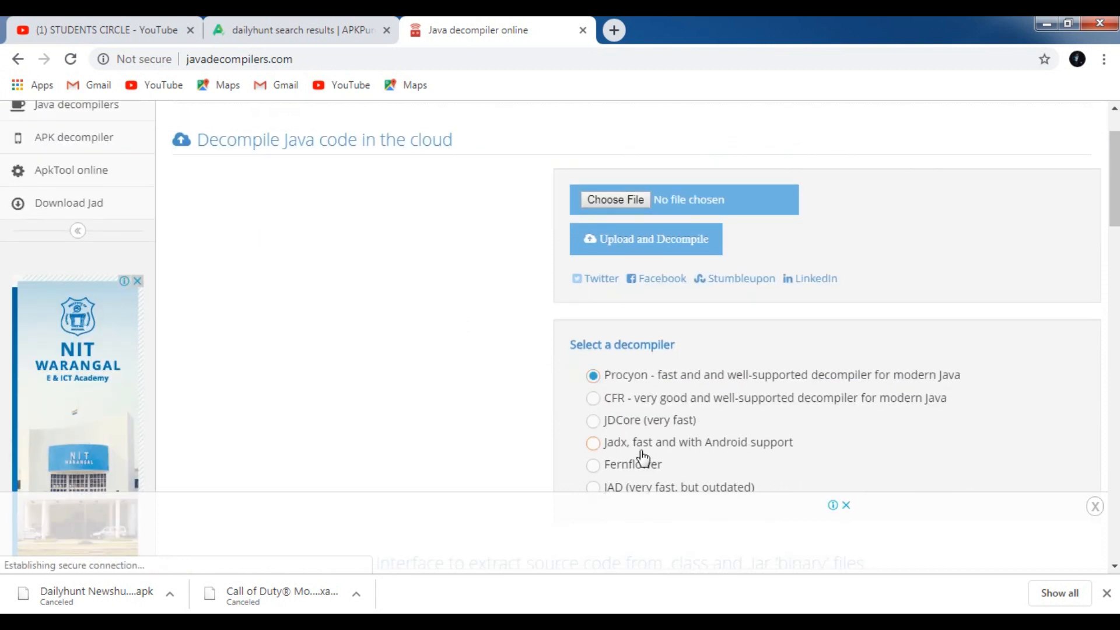
scroll(down, 3)
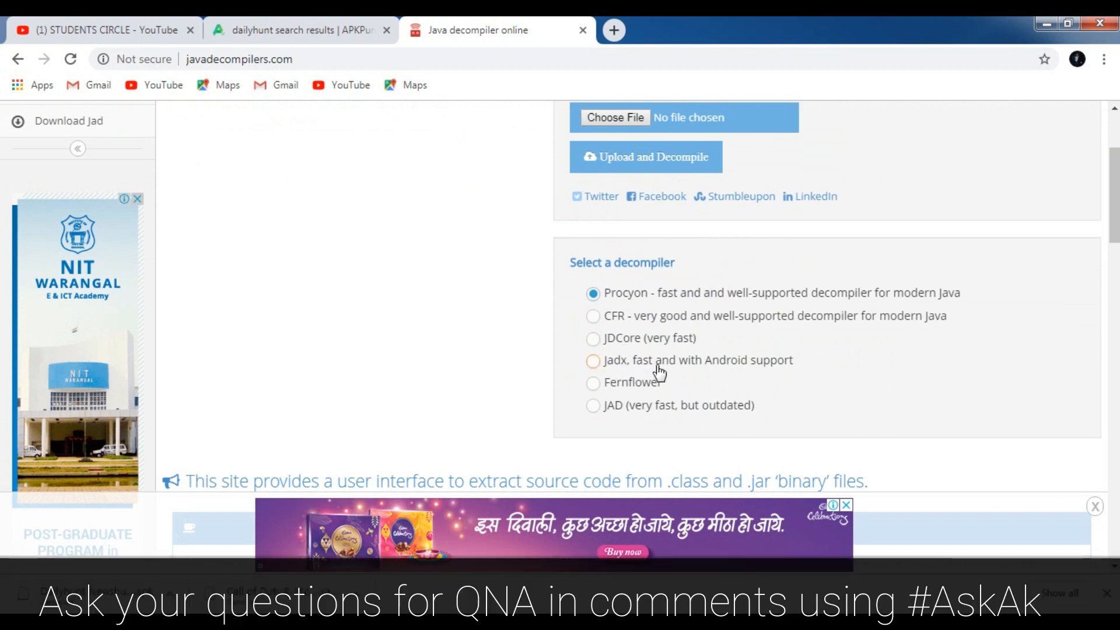
click(594, 361)
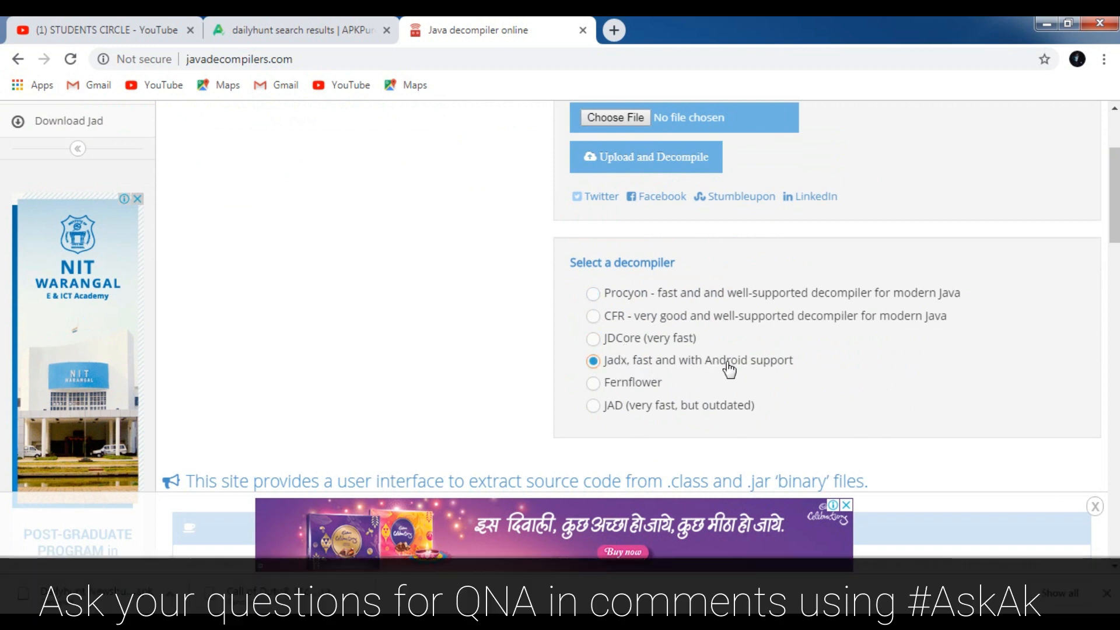
scroll(up, 3)
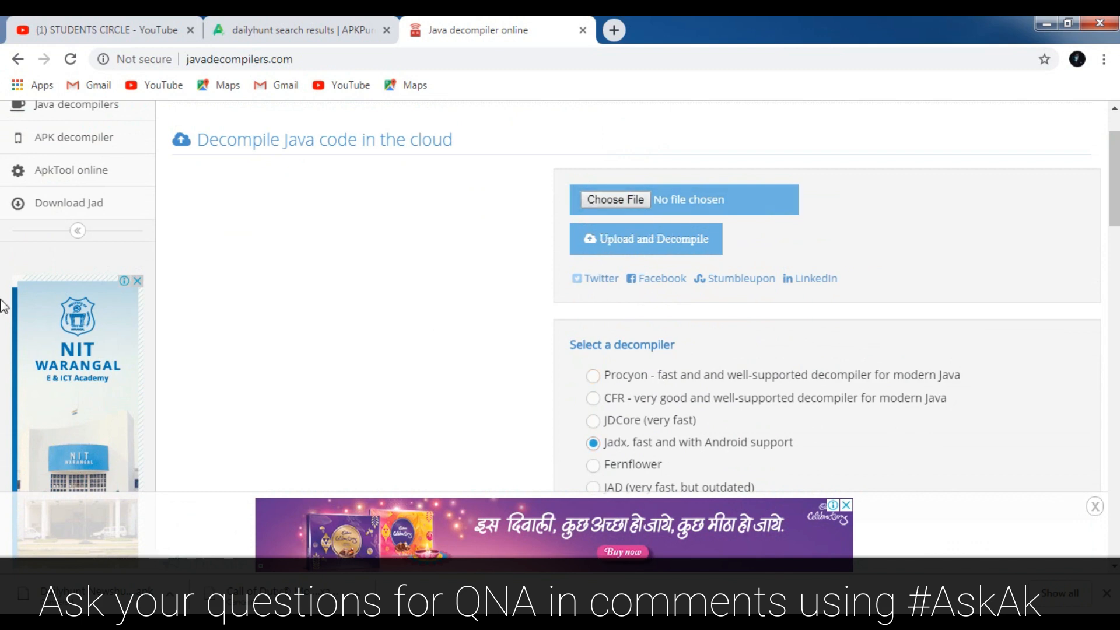
- Start the Dailyhunt Newshunt APK (15.5 MB) download from its APKPure page
click(300, 30)
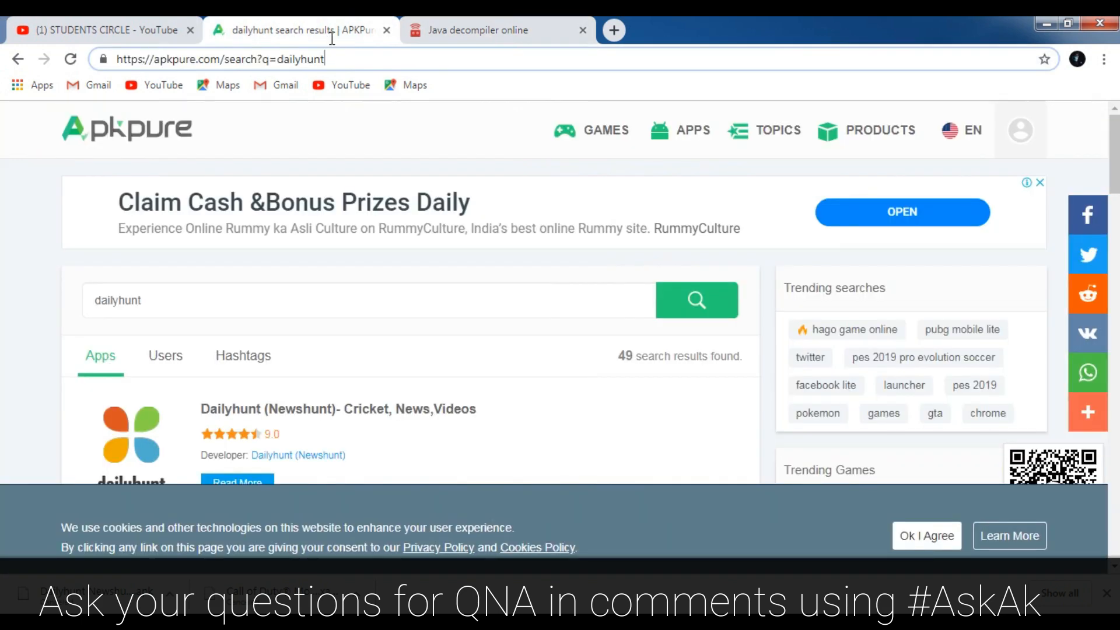
scroll(down, 3)
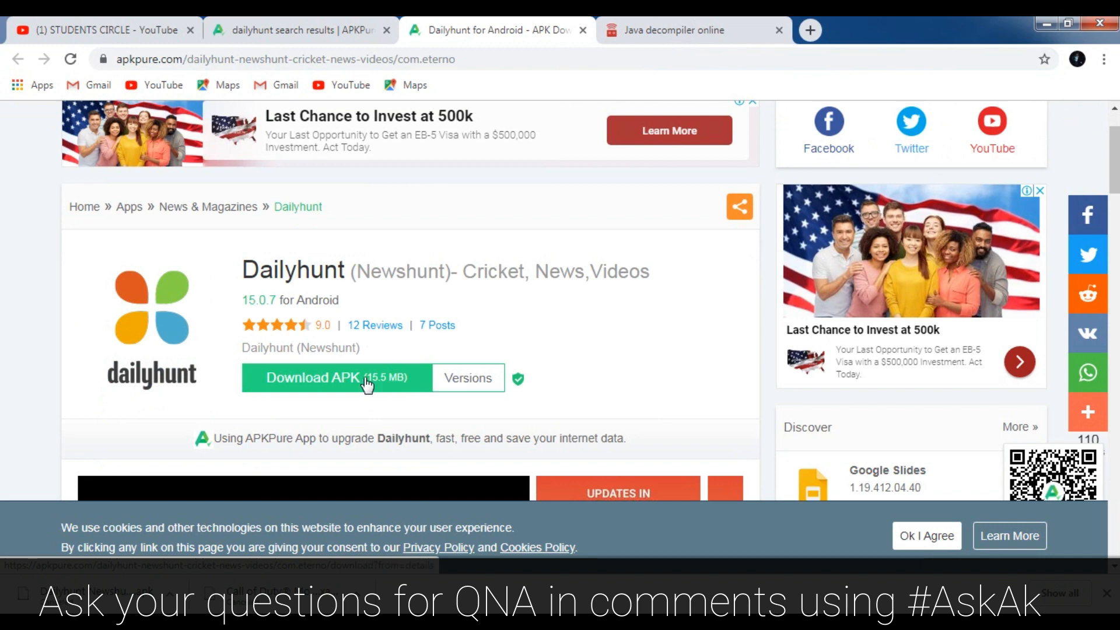
click(313, 376)
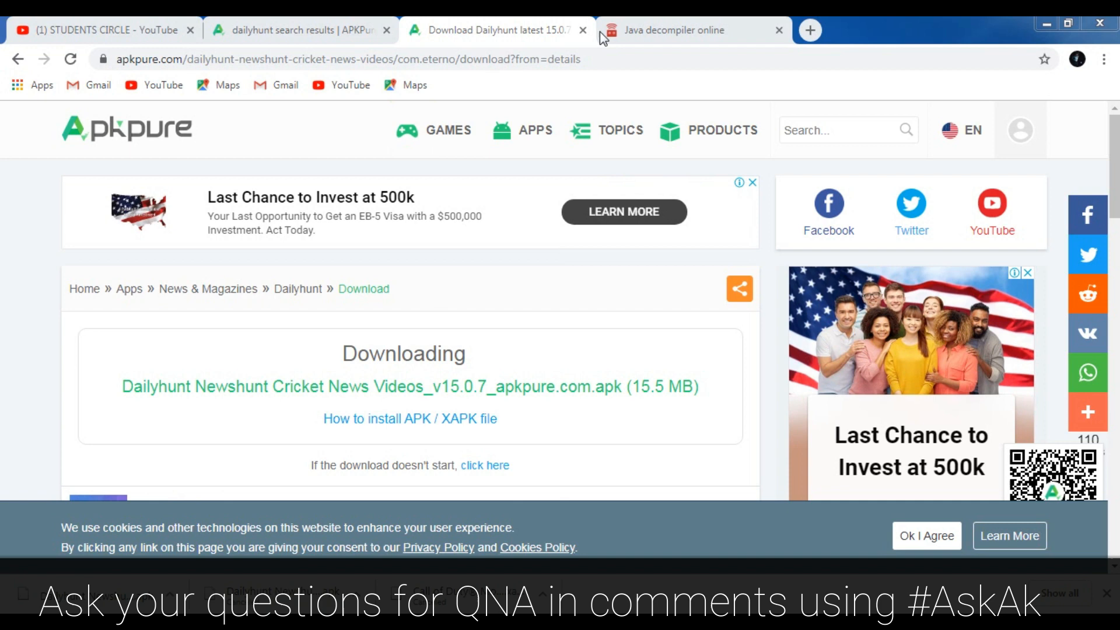
- Attach the downloaded Dailyhunt APK from Downloads on the decompiler page
click(672, 31)
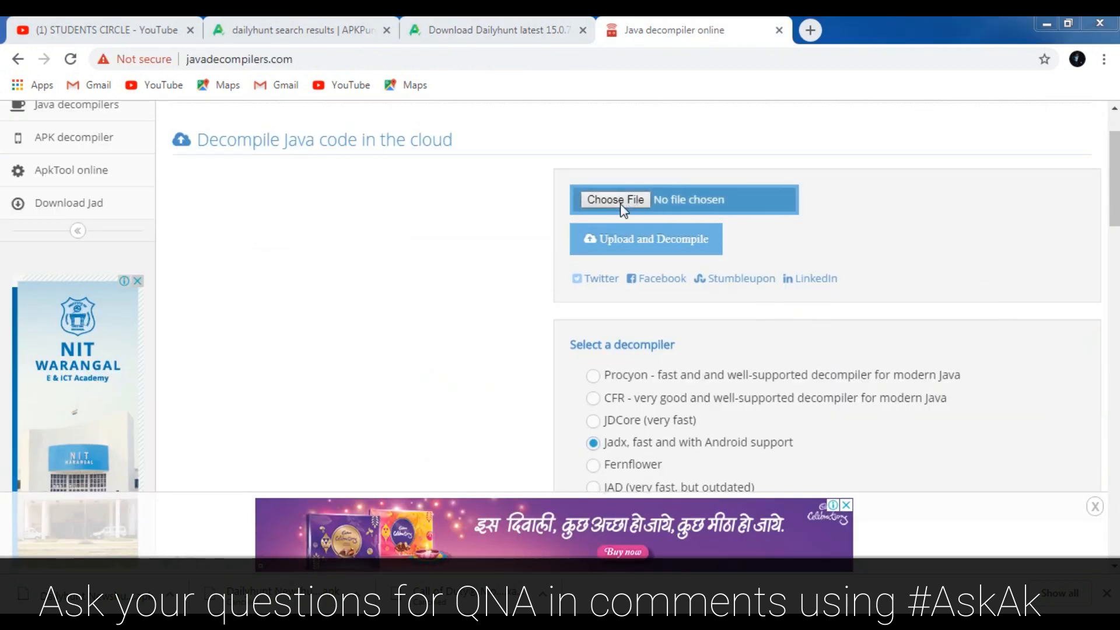
click(614, 199)
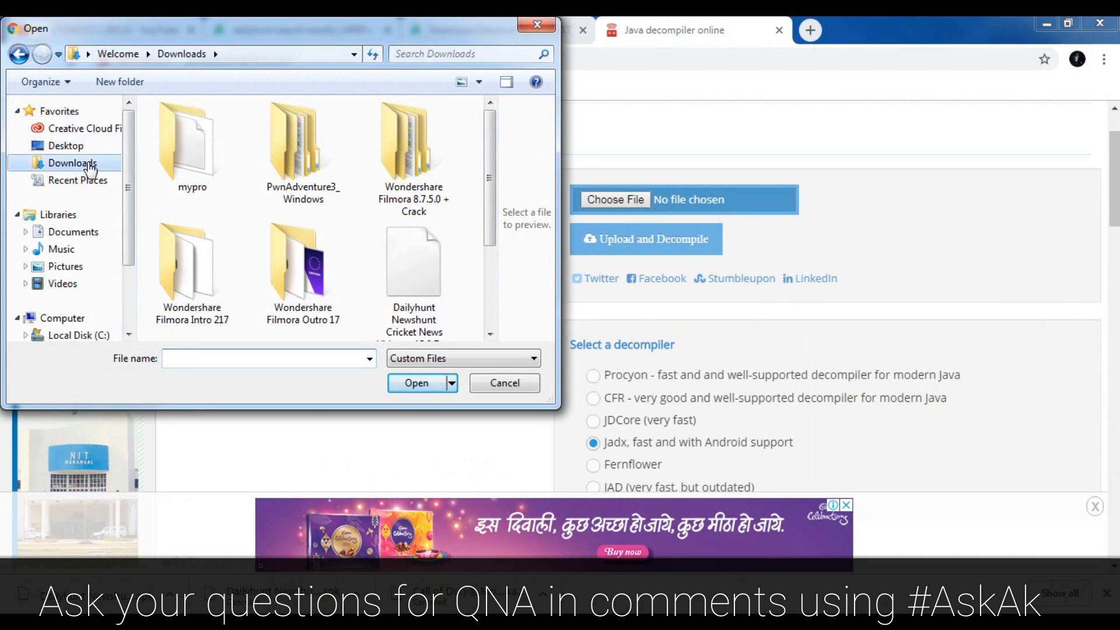
scroll(down, 3)
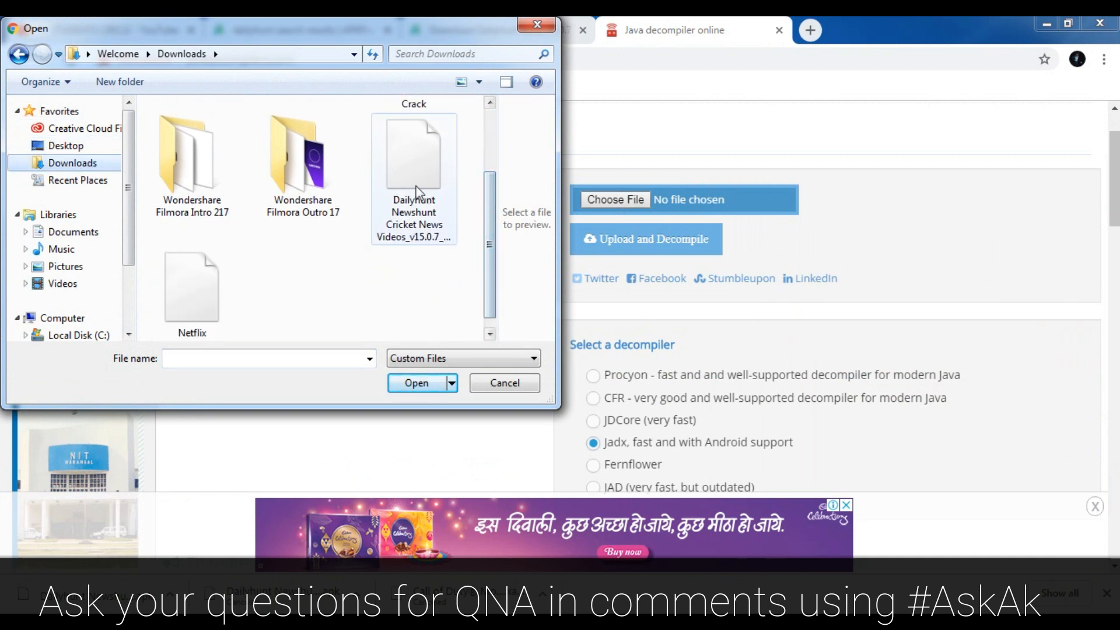
click(416, 382)
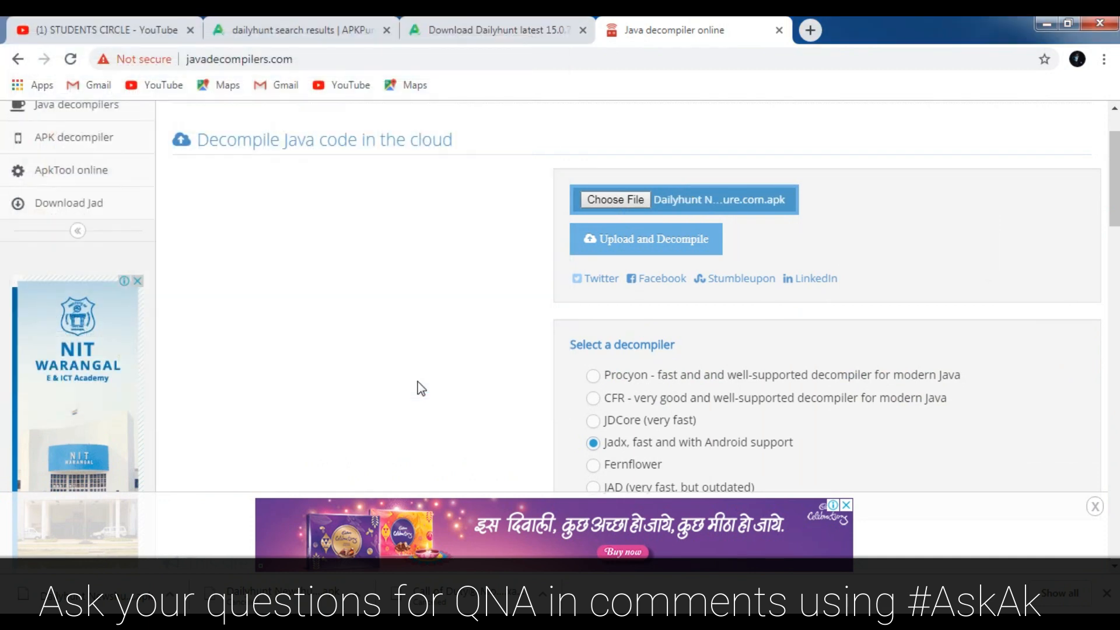
- Confirm Jadx is the selected decompiler for the attached APK
scroll(up, 3)
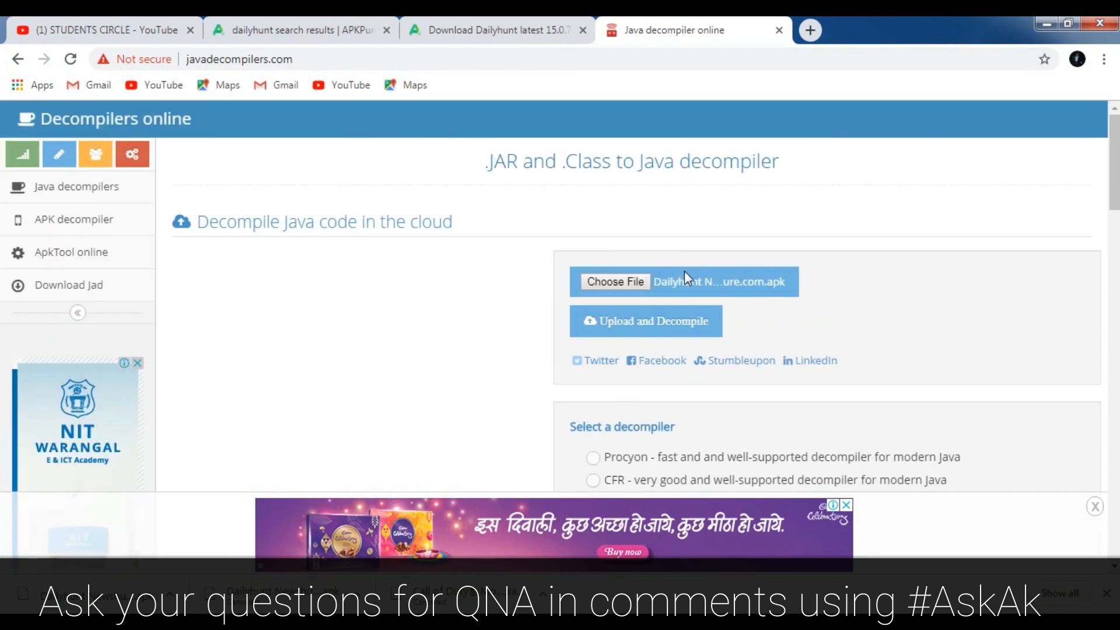
scroll(down, 3)
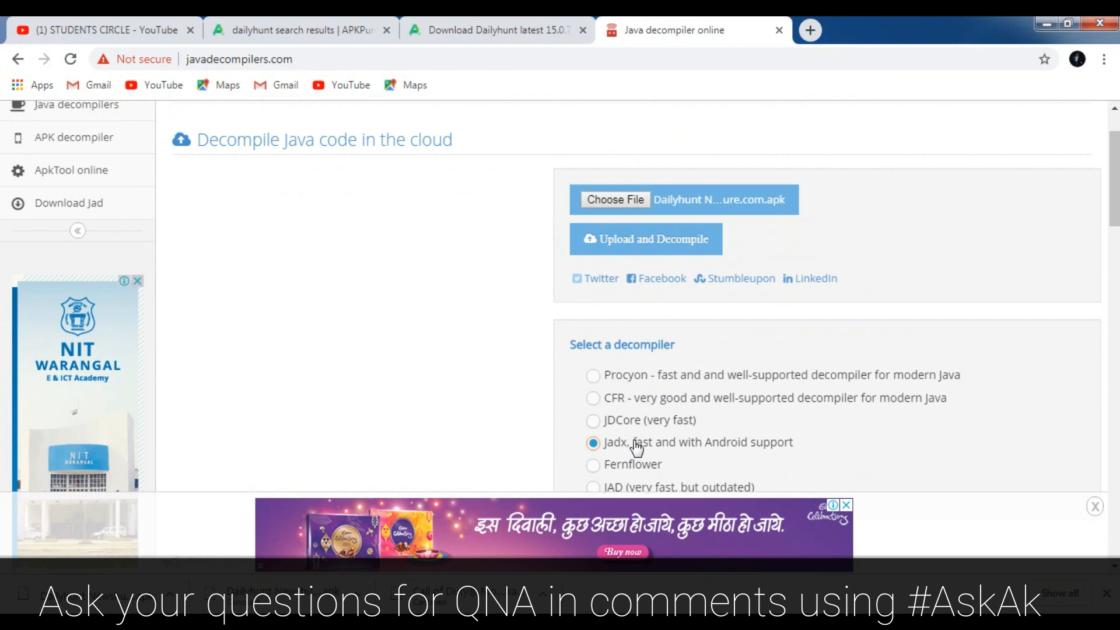
click(645, 238)
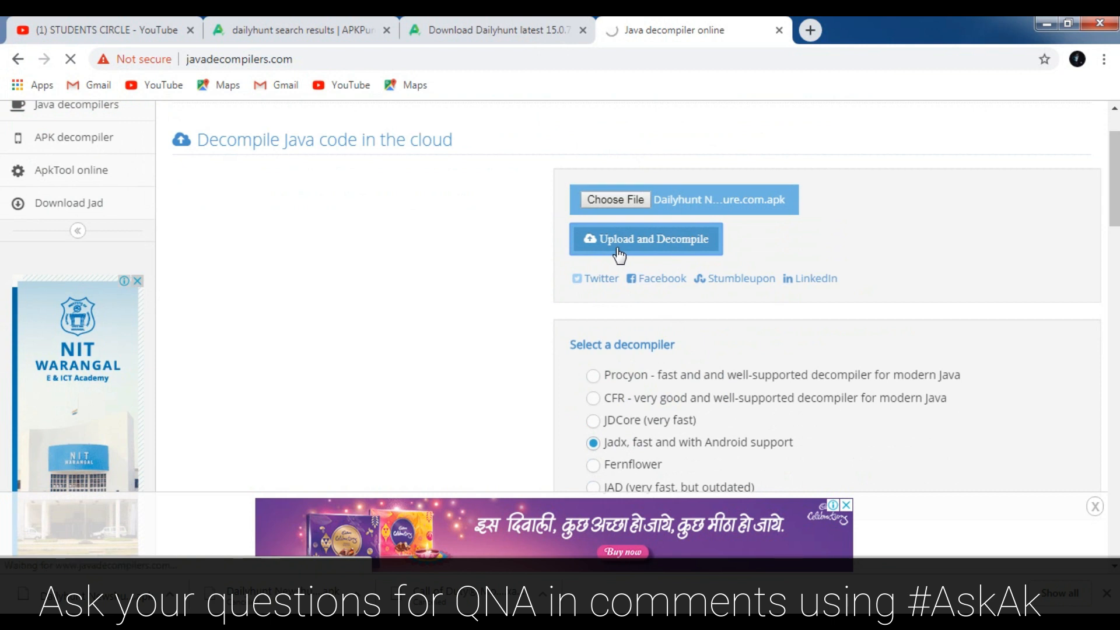
- Upload and decompile the Dailyhunt APK with Jadx until the results page shows Done
click(645, 238)
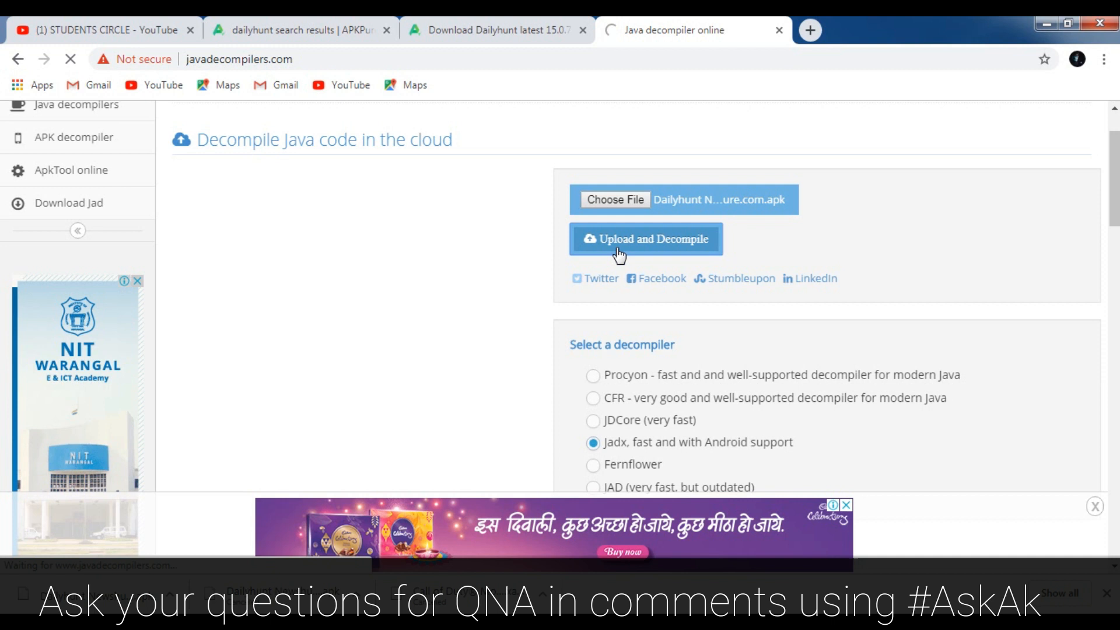
click(645, 238)
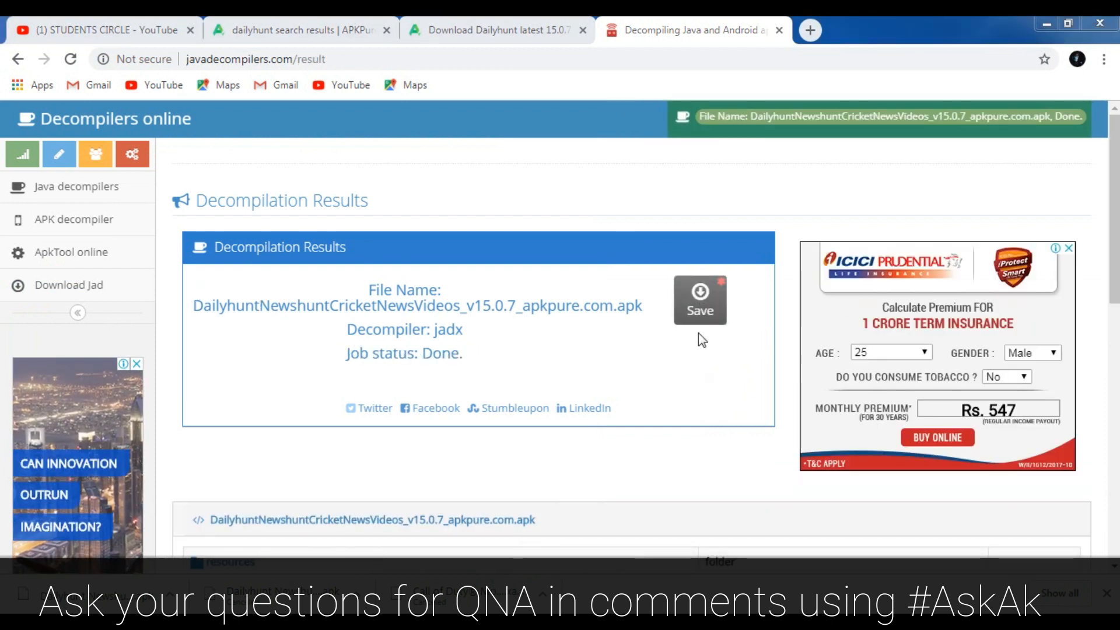
mouse_move(747, 457)
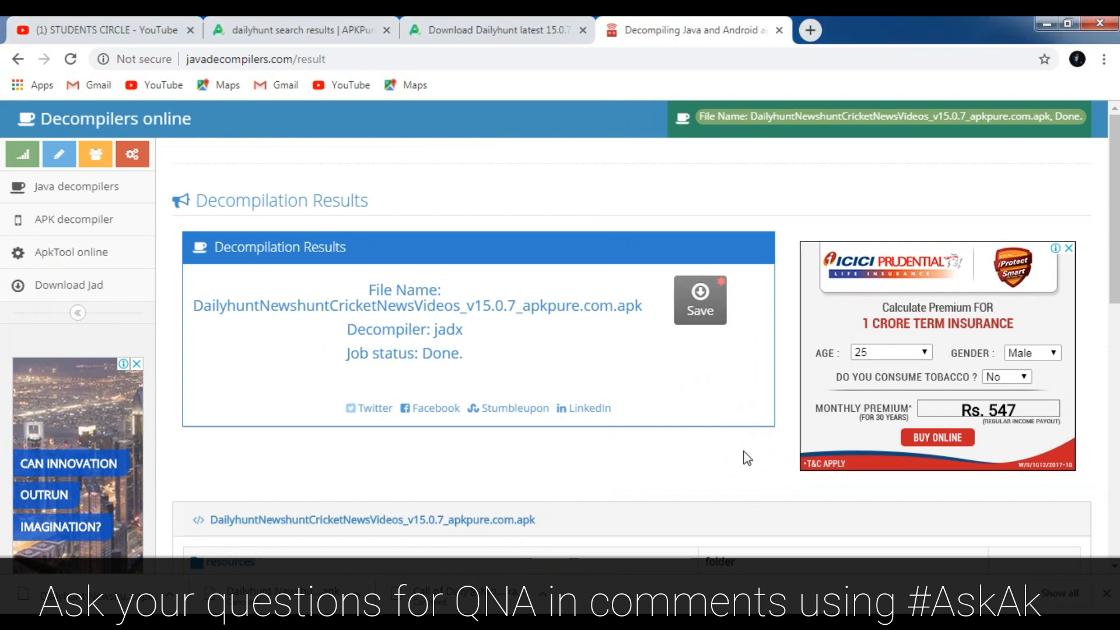
- Review the resources and sources folders, then save the decompiled Dailyhunt project
scroll(down, 3)
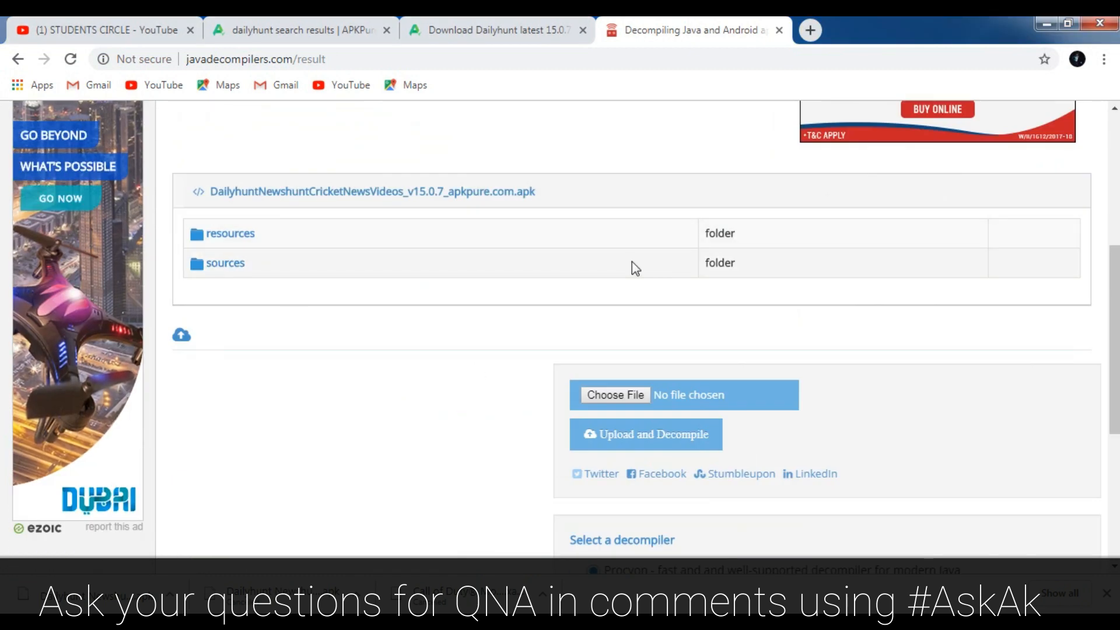
scroll(up, 3)
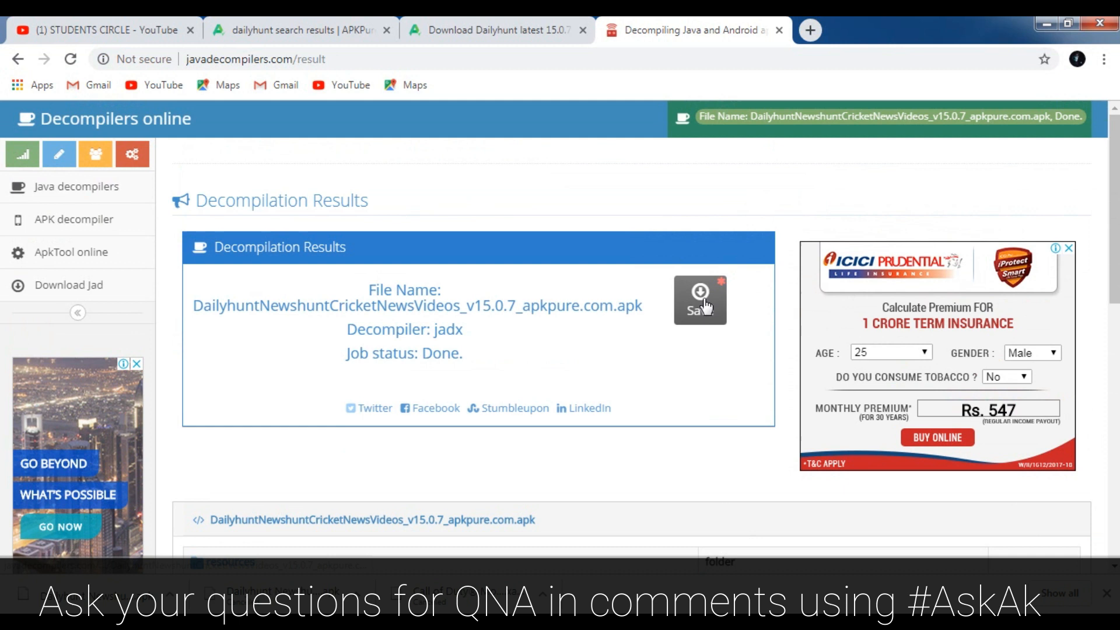
click(699, 299)
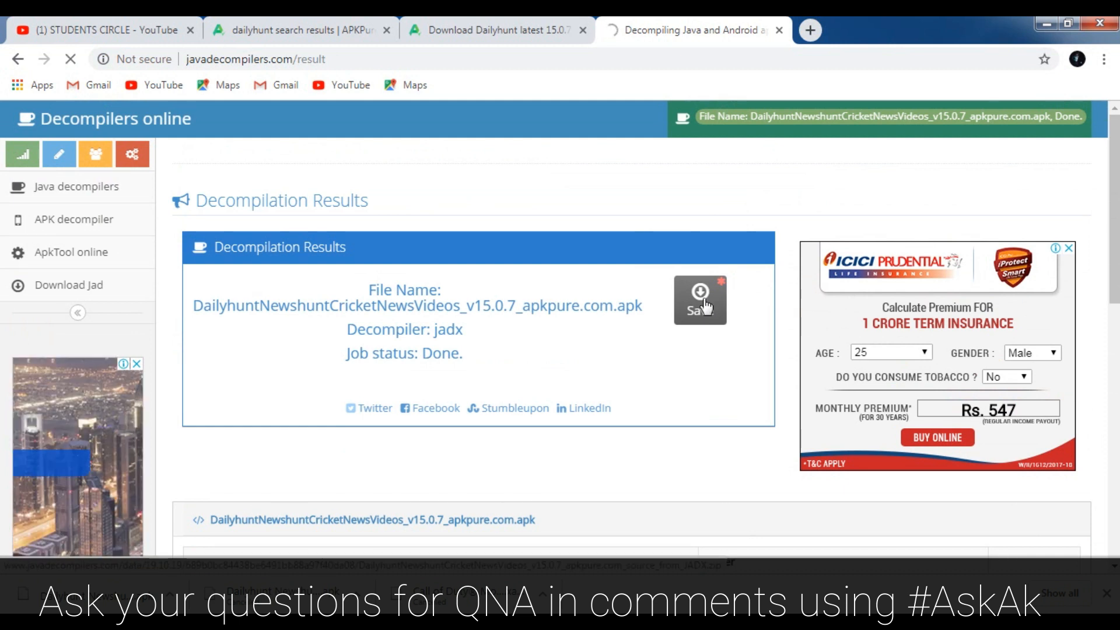